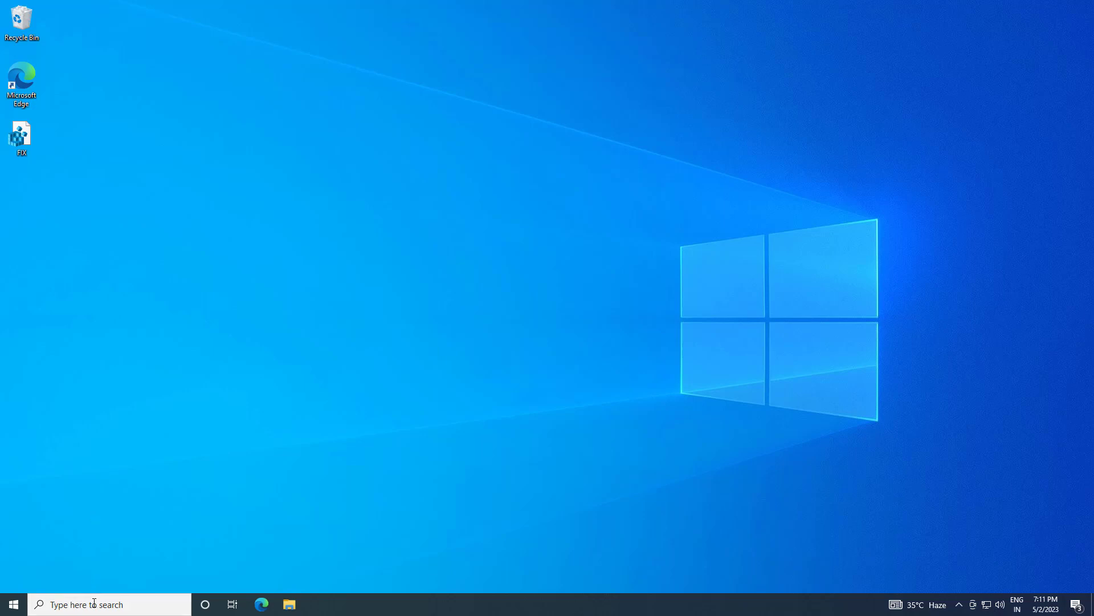
- Search Start for 'turn windows features' to find the Turn Windows features on or off panel
text(turn wind)
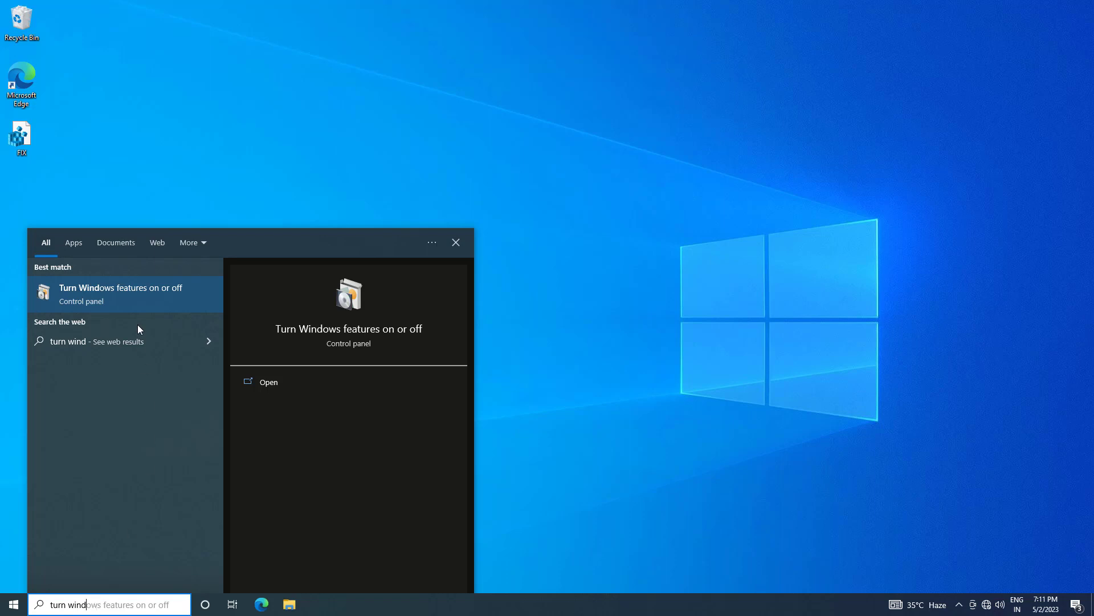
mouse_move(130, 293)
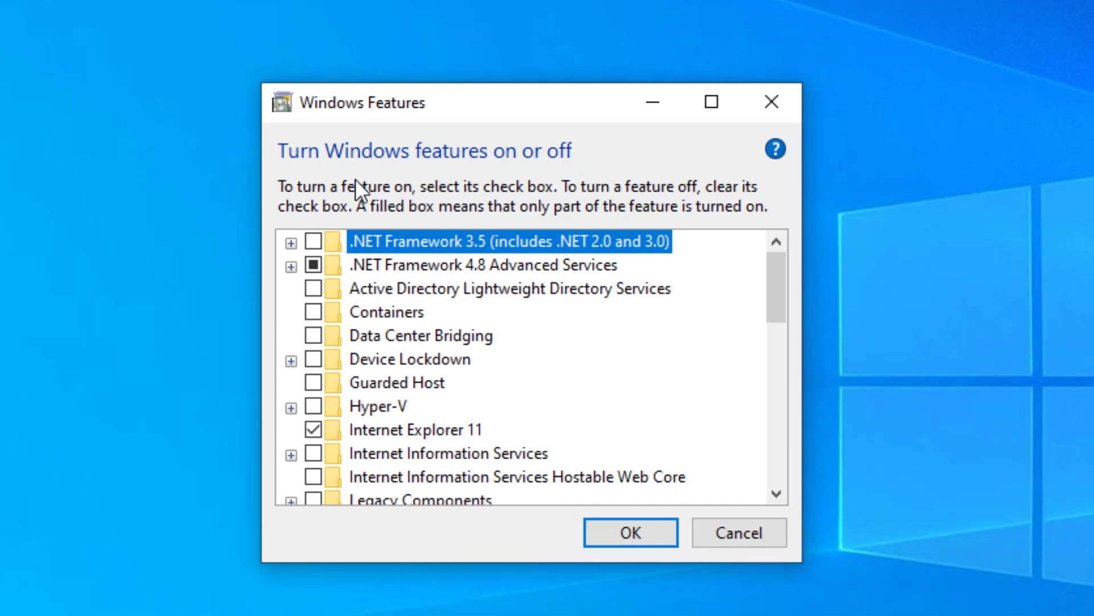
- Enable .NET Framework 3.5, let Windows Update download its files, then open Start power options
click(312, 255)
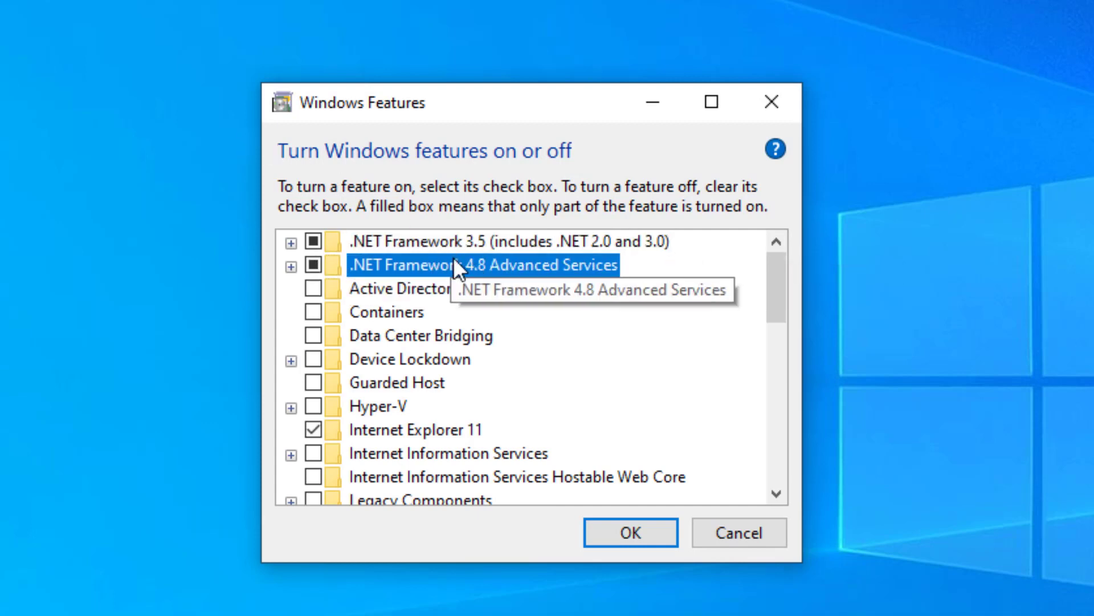
mouse_move(652, 556)
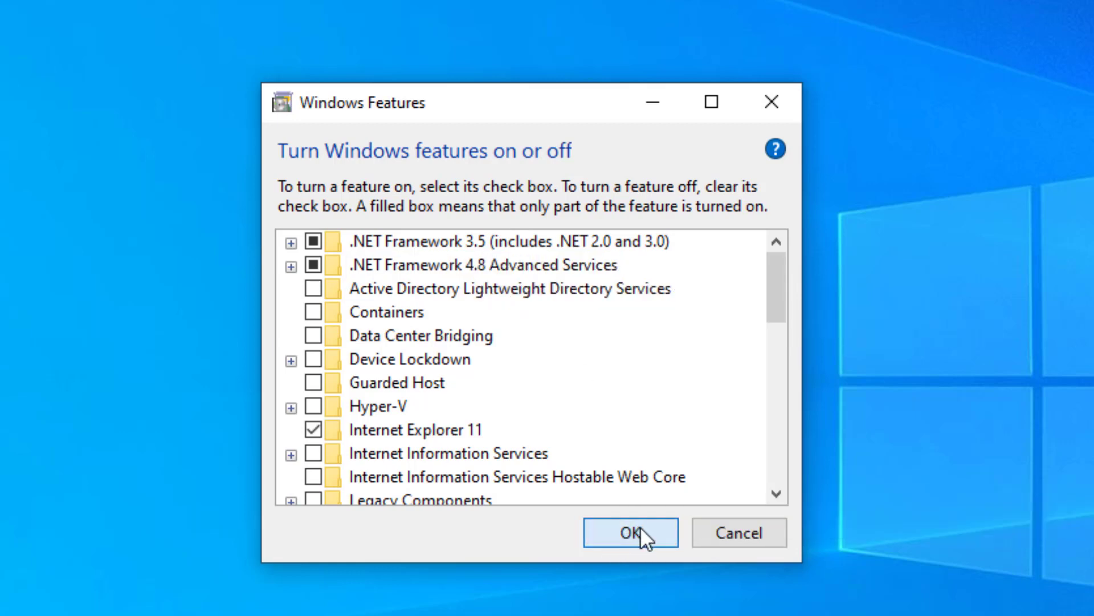
click(631, 533)
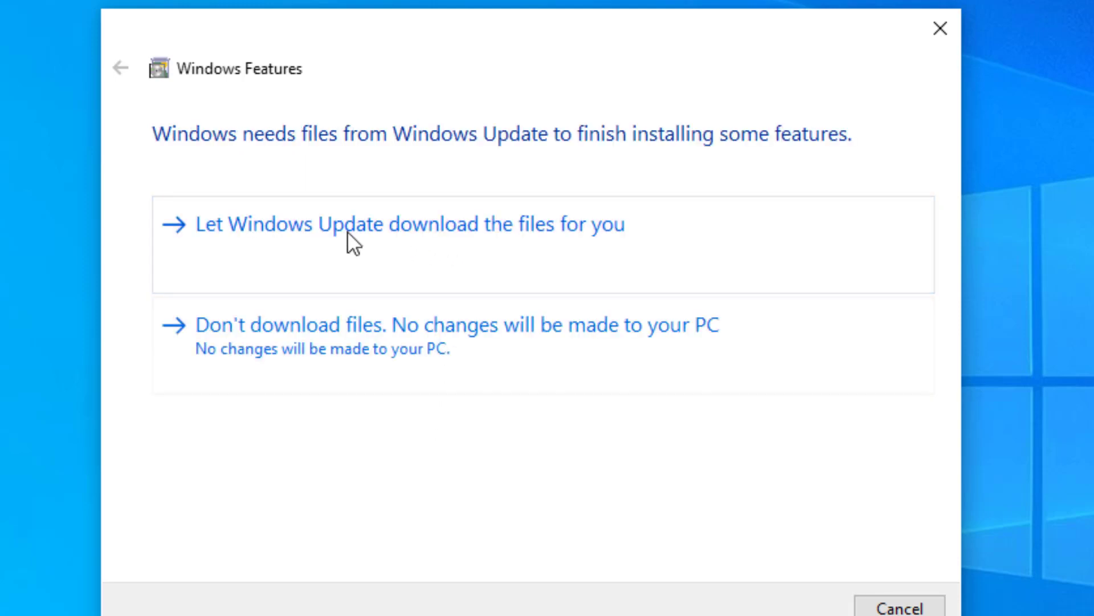
click(348, 238)
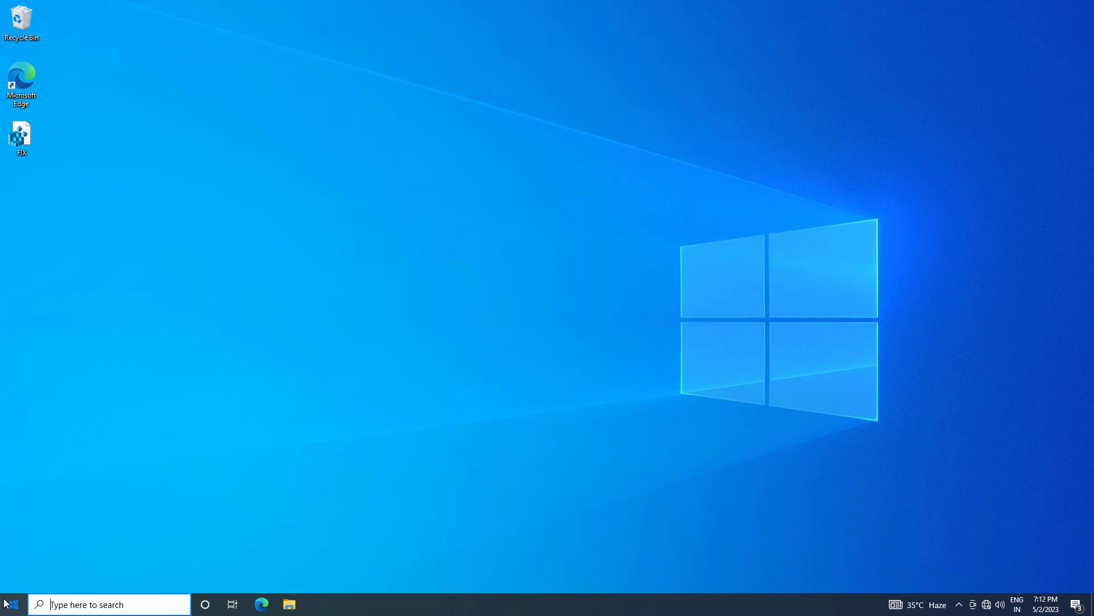
click(10, 605)
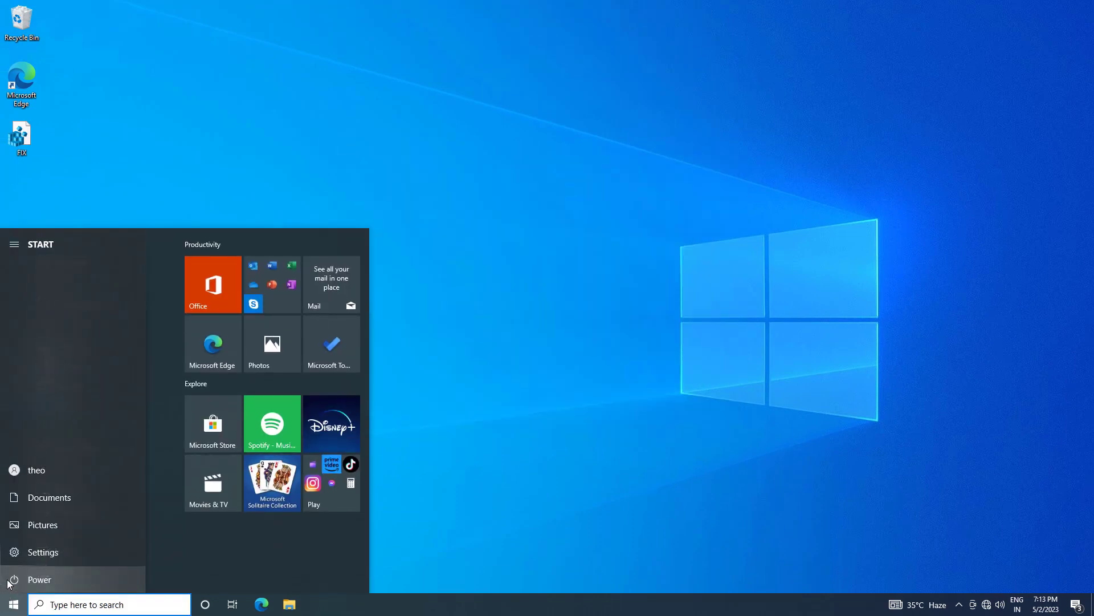
click(39, 579)
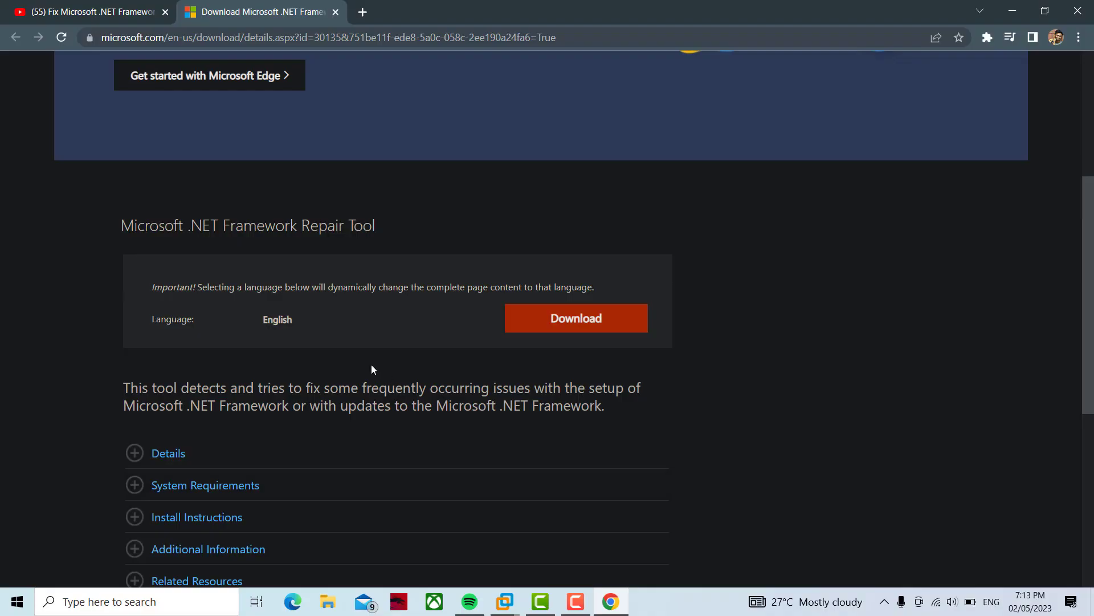
mouse_move(466, 229)
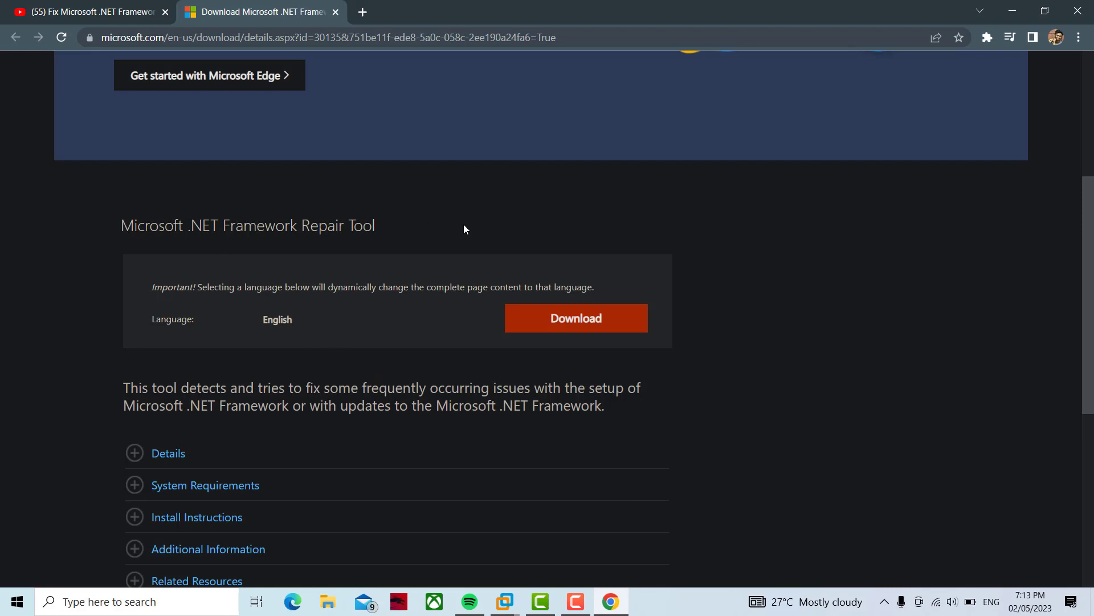
mouse_move(323, 245)
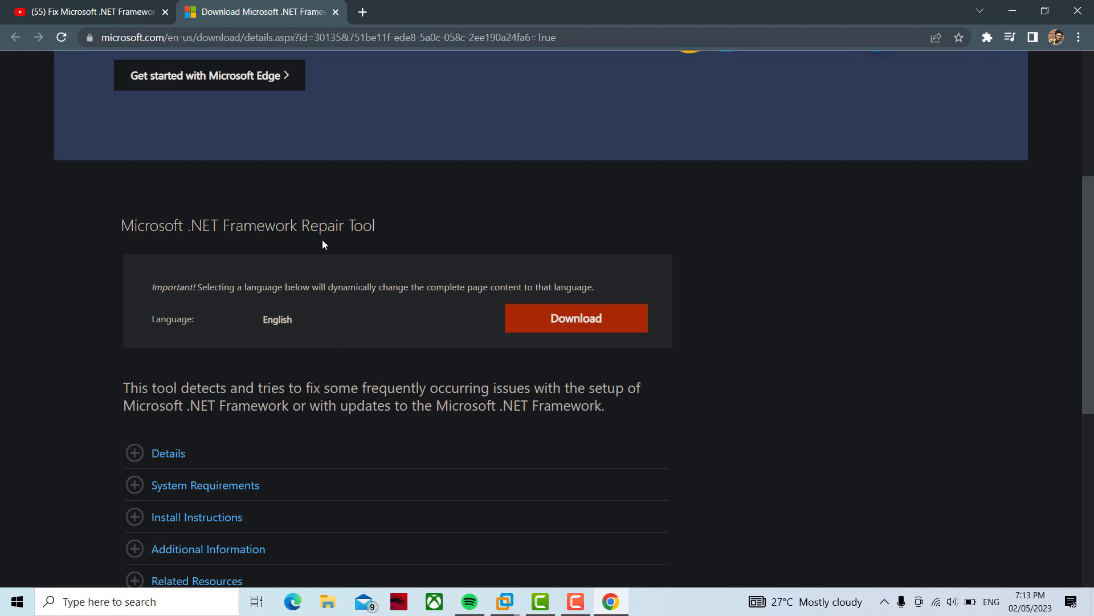
- Download the .NET Framework Repair Tool from Microsoft Download Center and restore down the browser
click(576, 318)
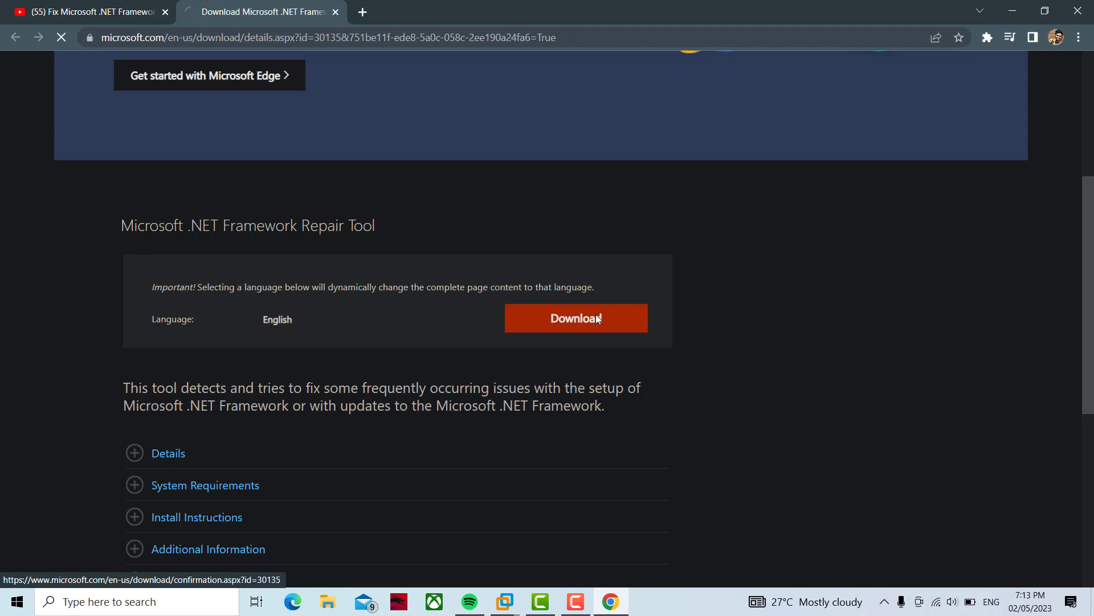
click(576, 318)
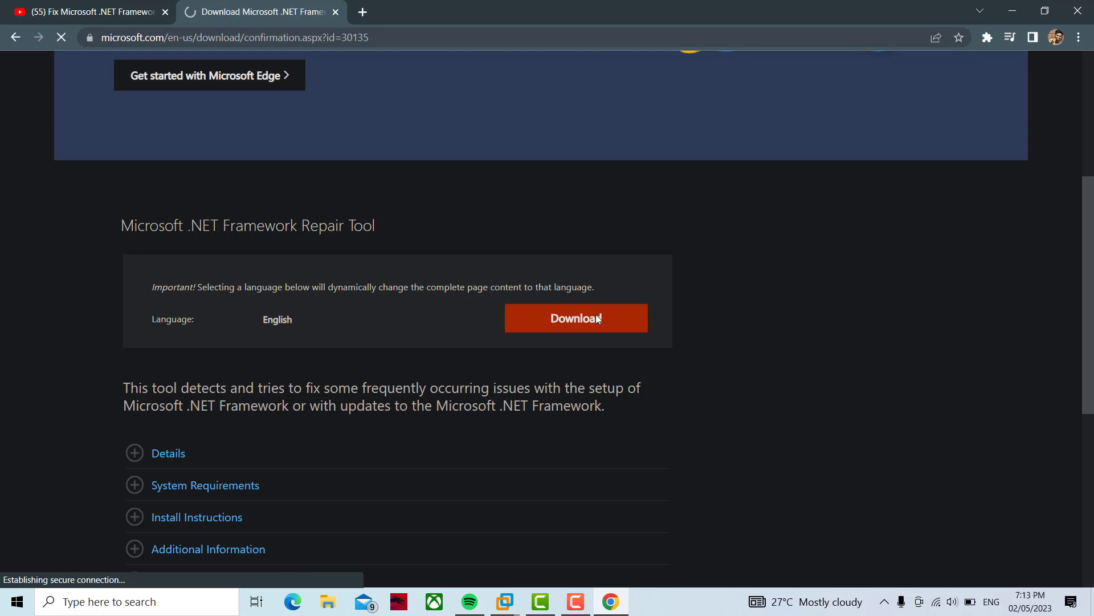
click(576, 318)
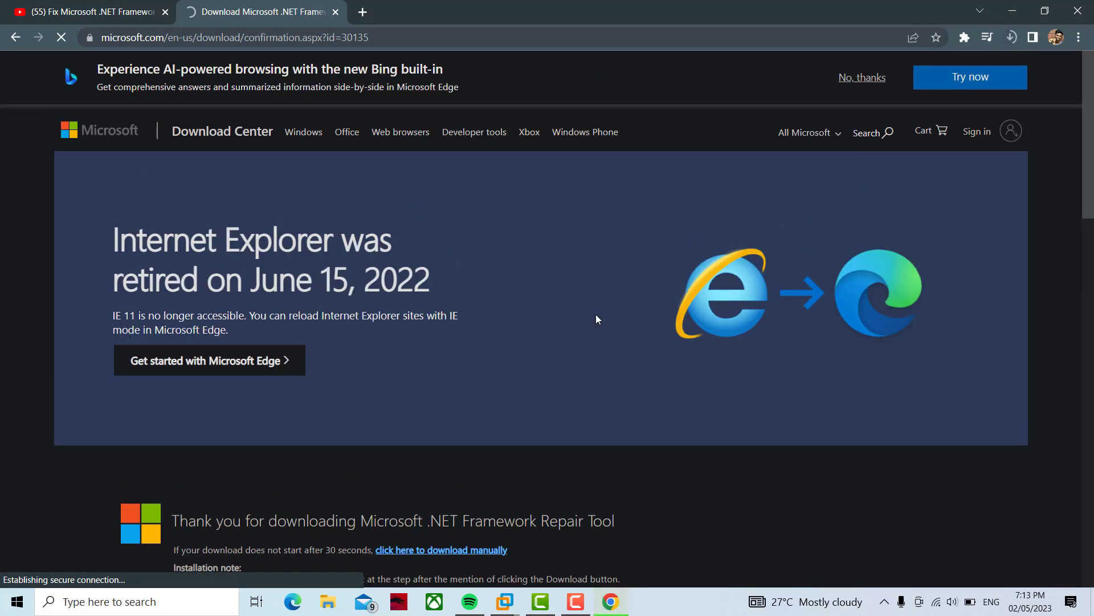
scroll(down, 3)
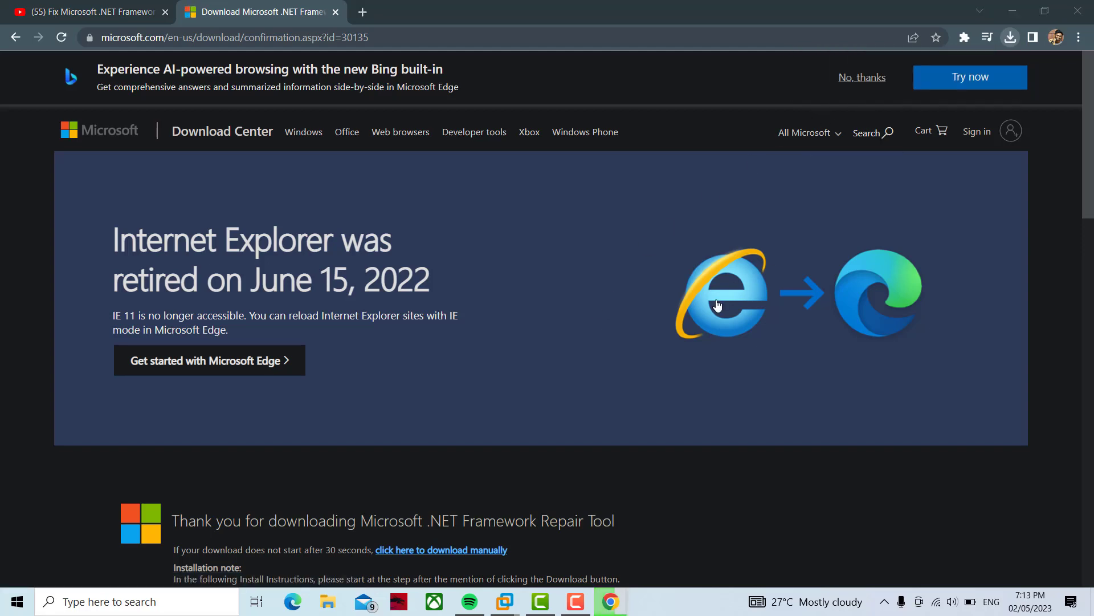
mouse_move(1042, 10)
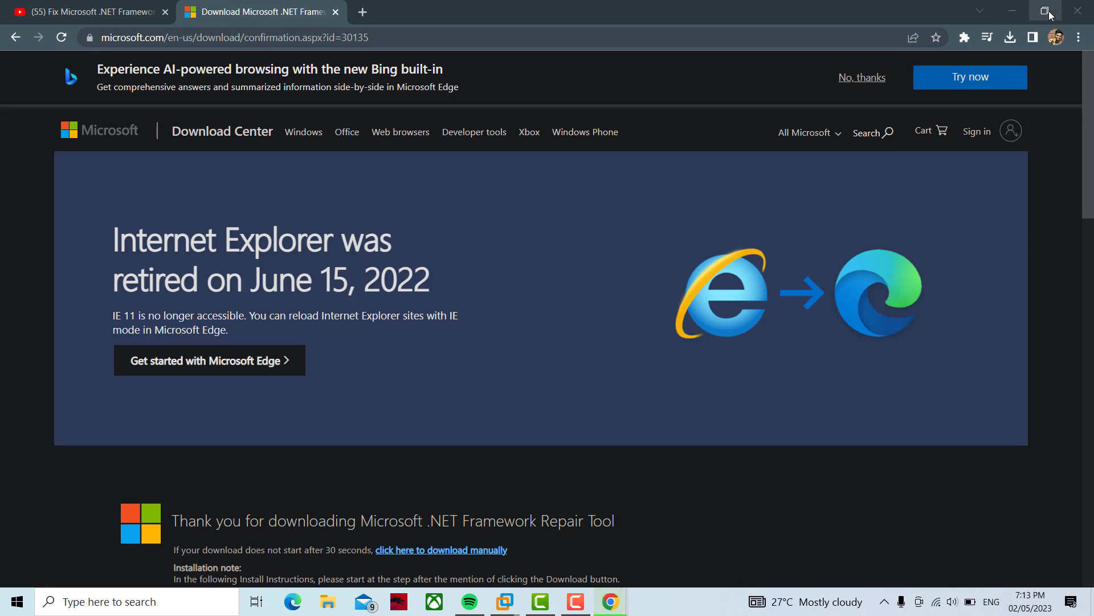
click(1042, 10)
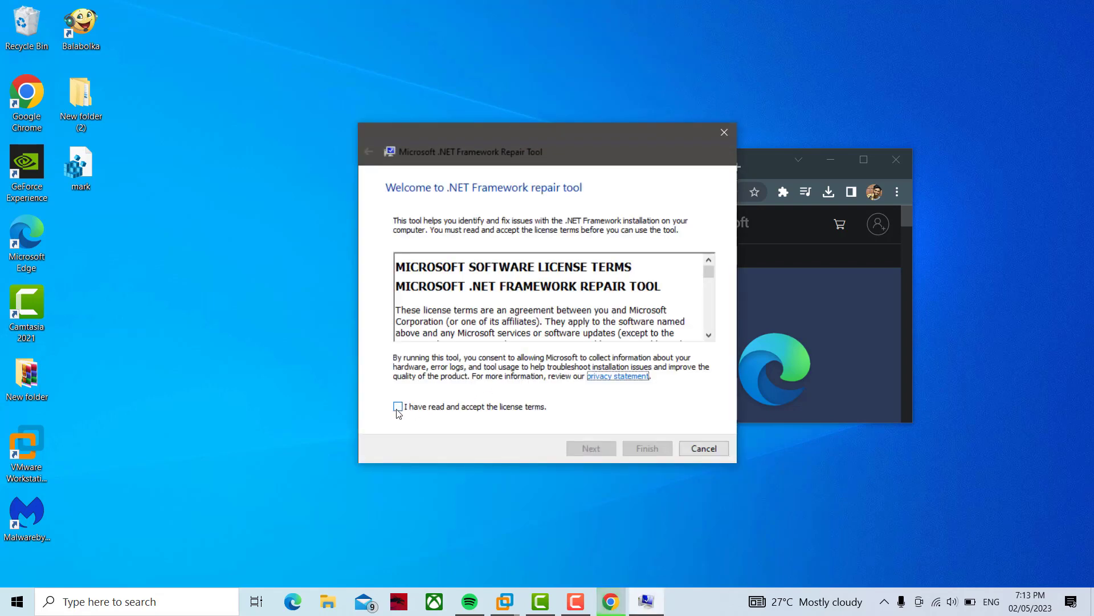
- Accept the license, run the detection scan, and reregister and restart Windows Installer service
click(398, 406)
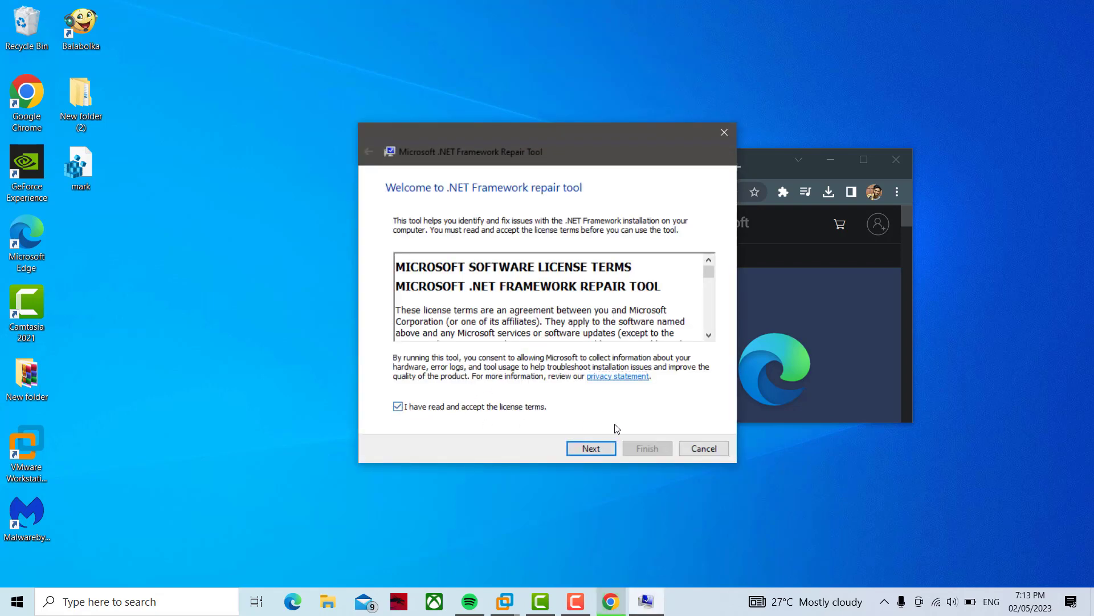
click(591, 448)
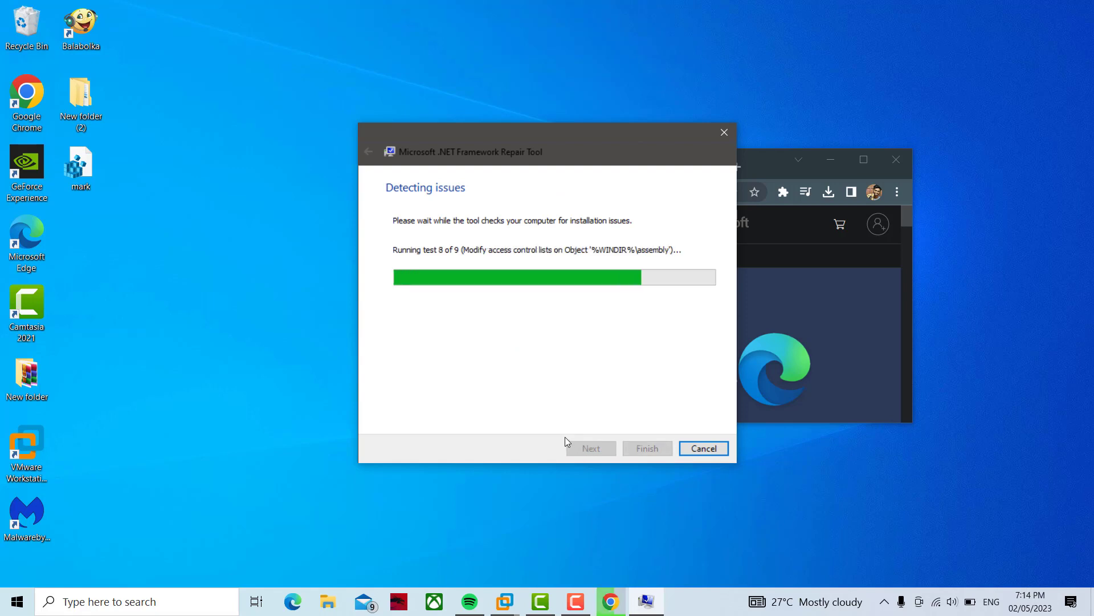
mouse_move(533, 389)
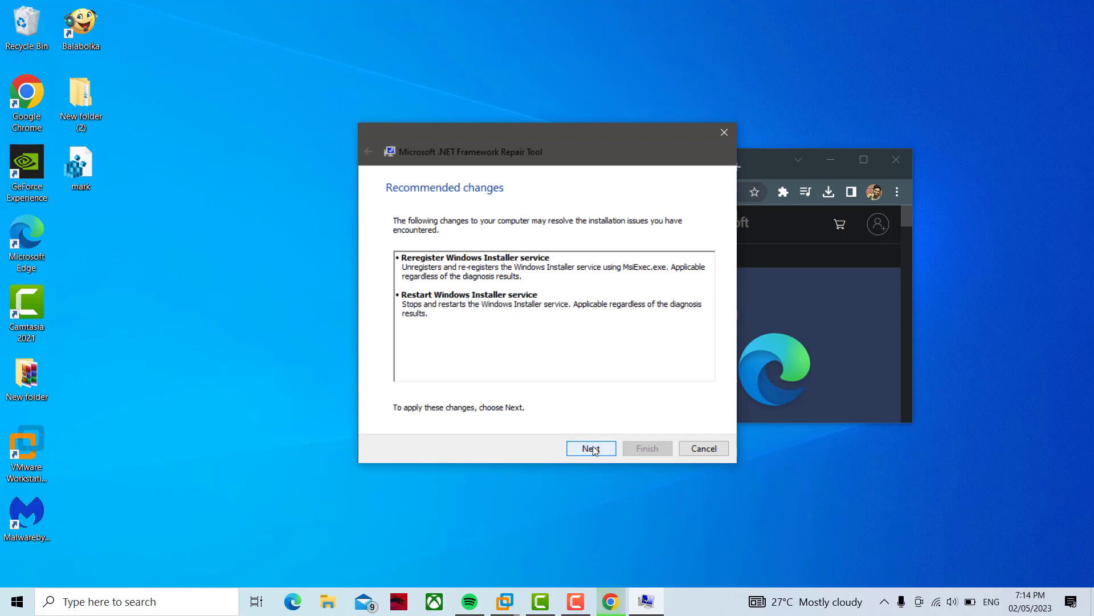
click(591, 448)
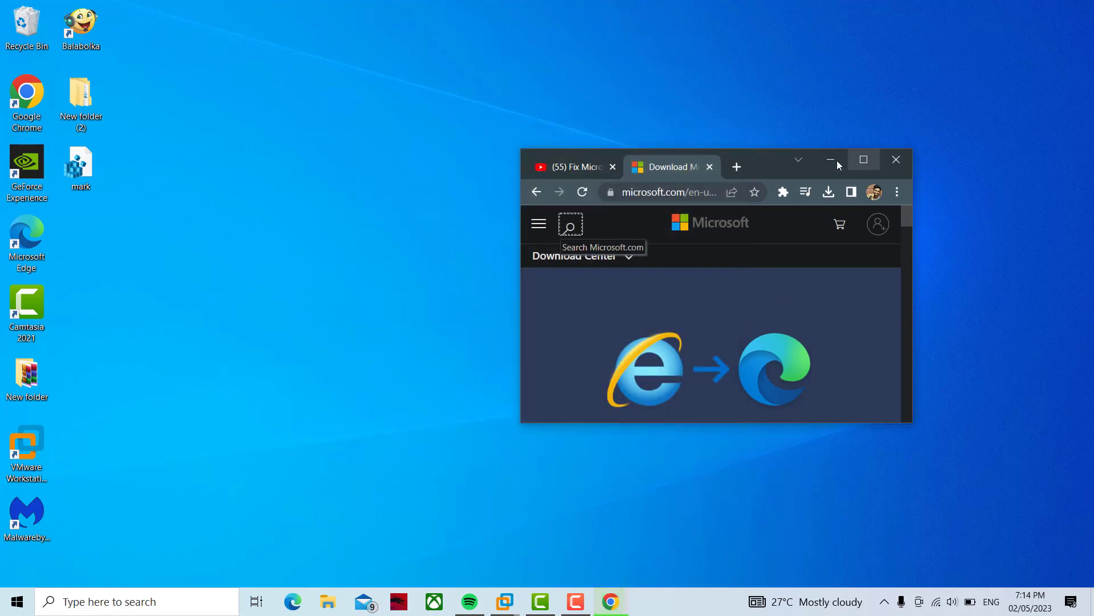
click(831, 160)
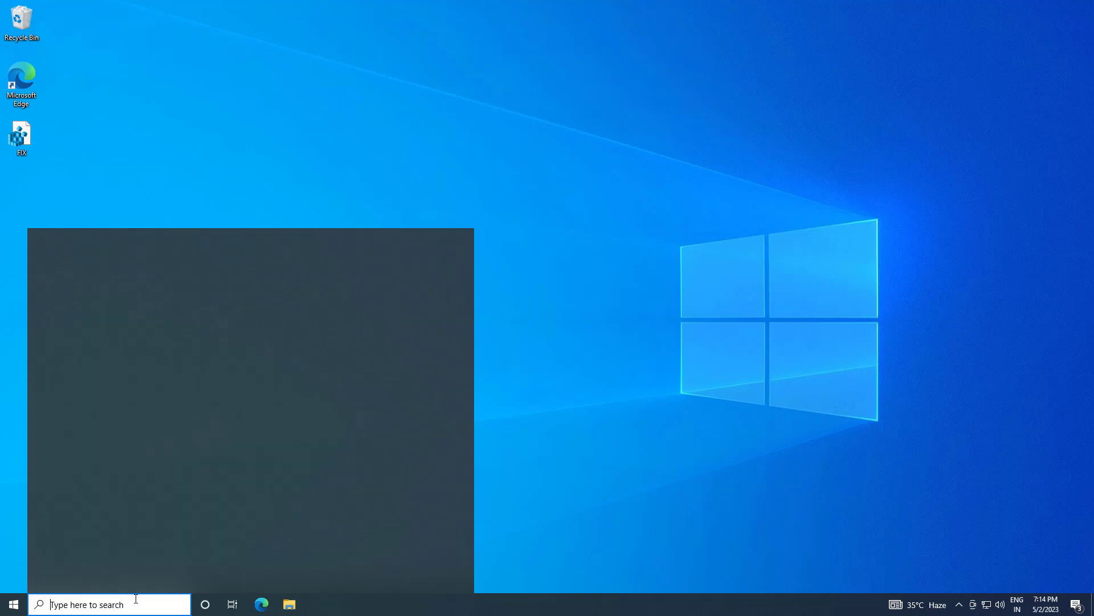
- Search for cmd and launch Command Prompt as administrator, approving User Account Control
text(cmd)
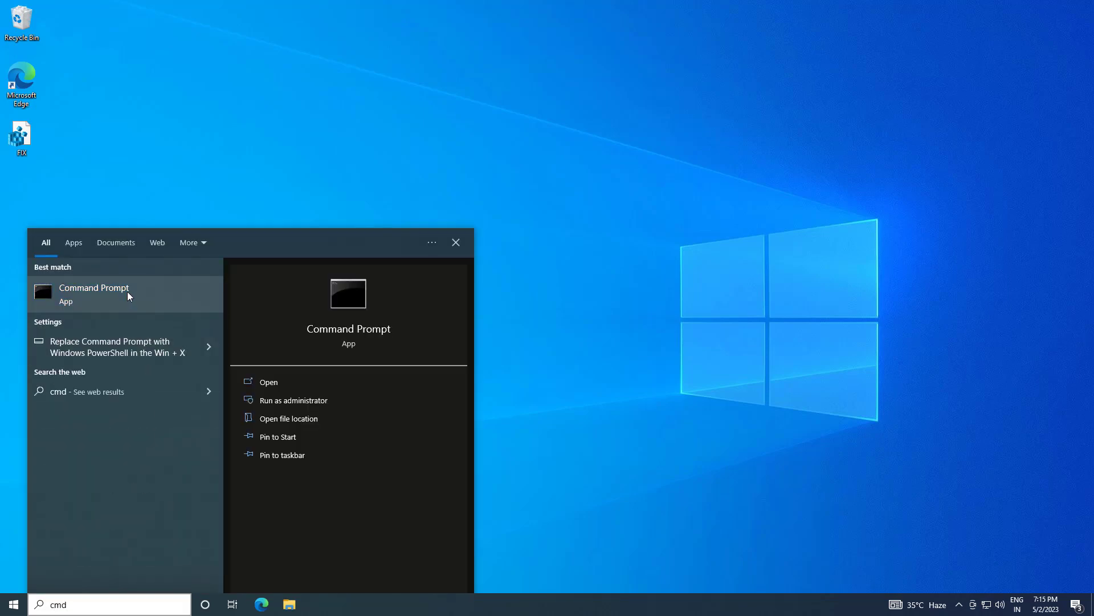
mouse_move(210, 304)
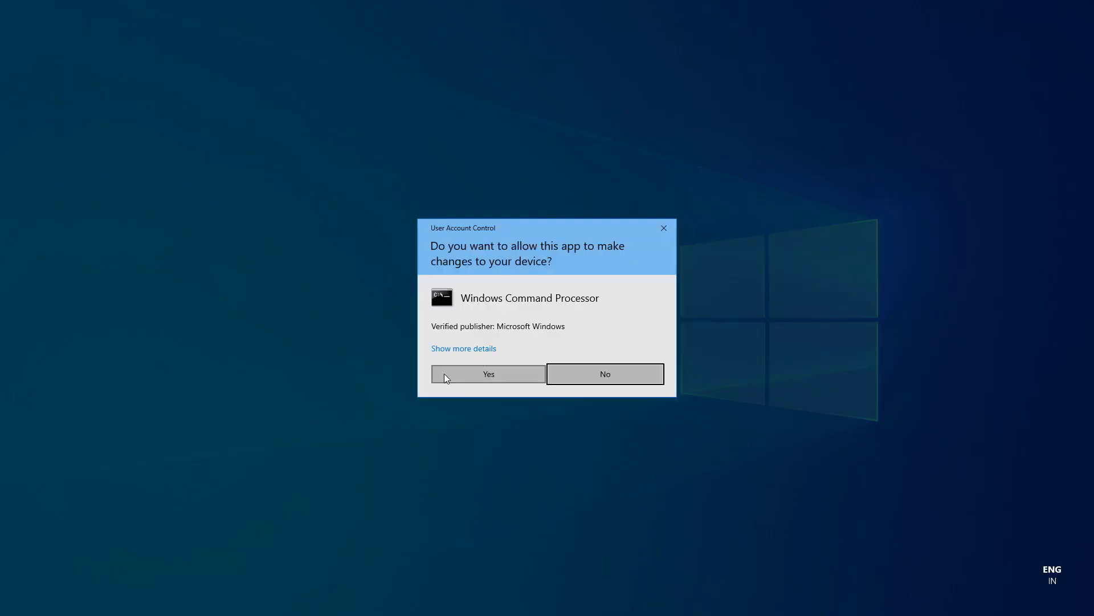
click(489, 374)
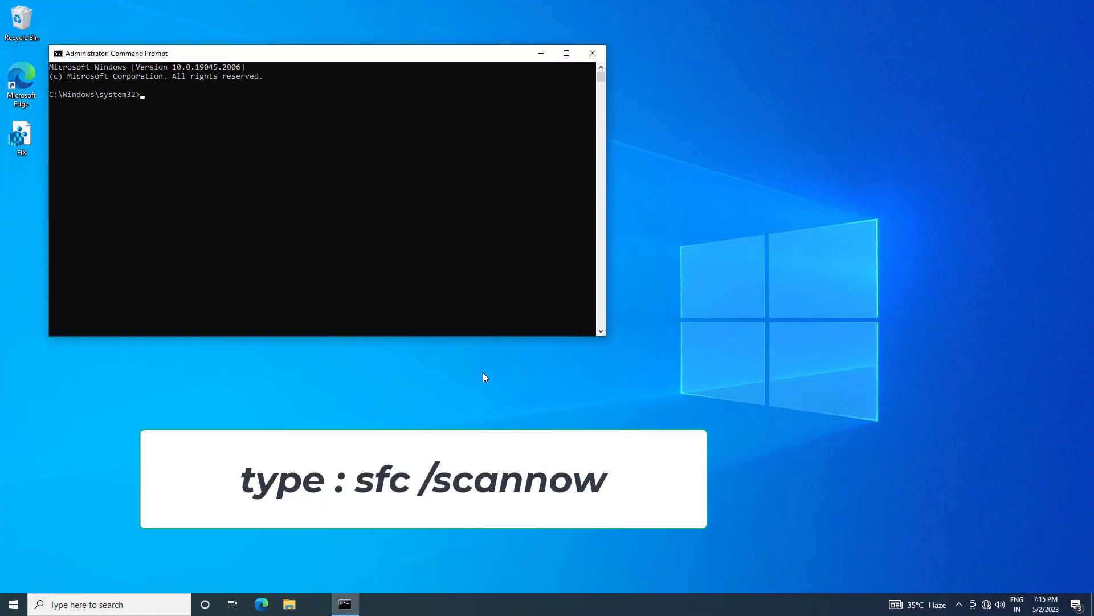
- Enter and run 'sfc /scannow' in the elevated Command Prompt
text(sfc /)
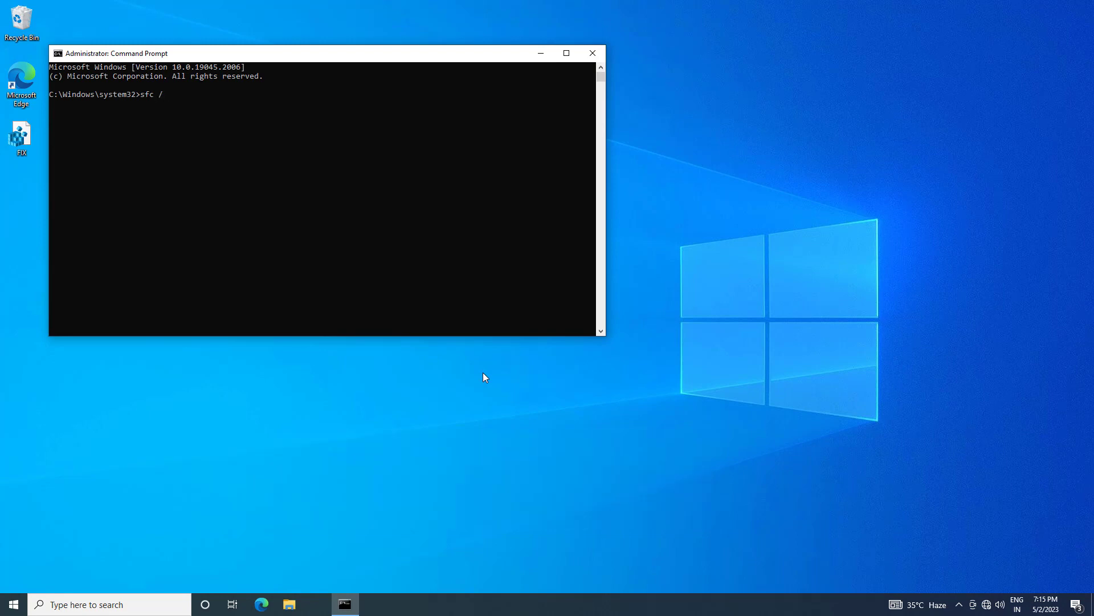
text(sc)
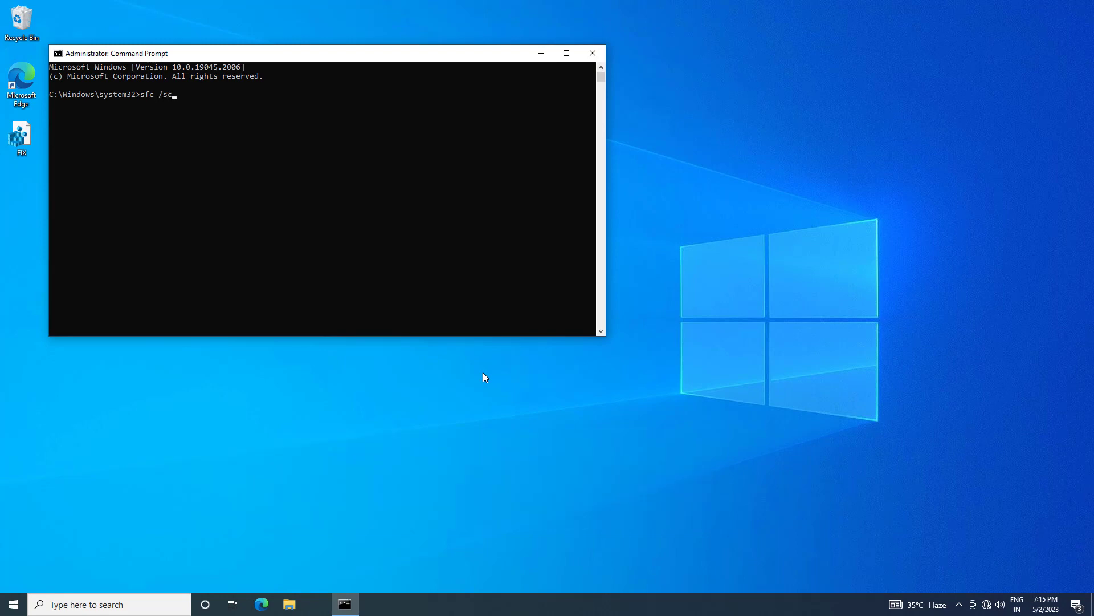
text(anno)
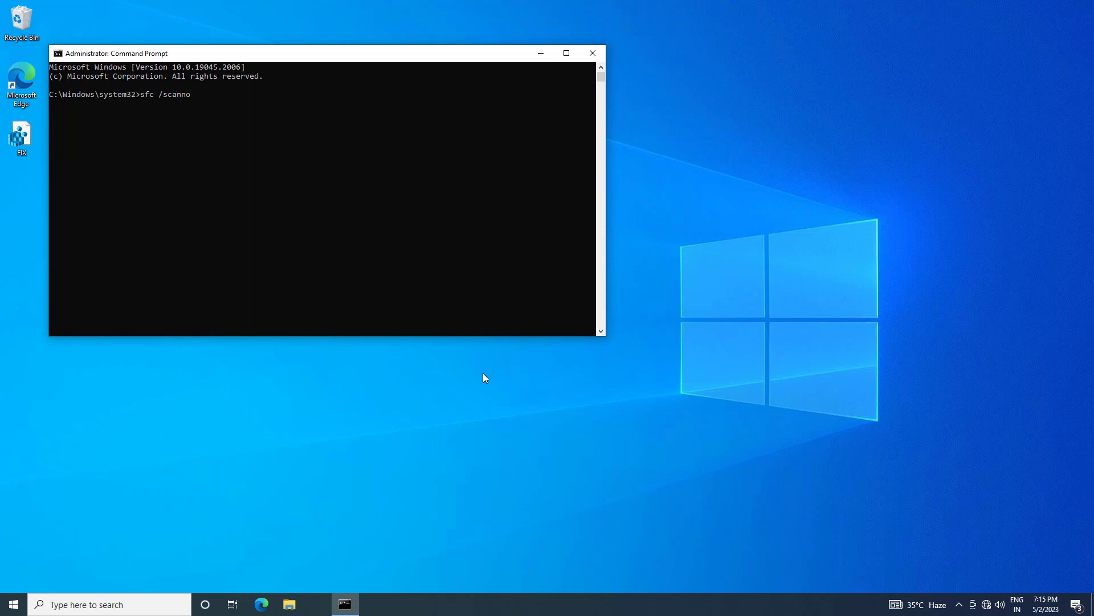
key(Enter)
text(system)
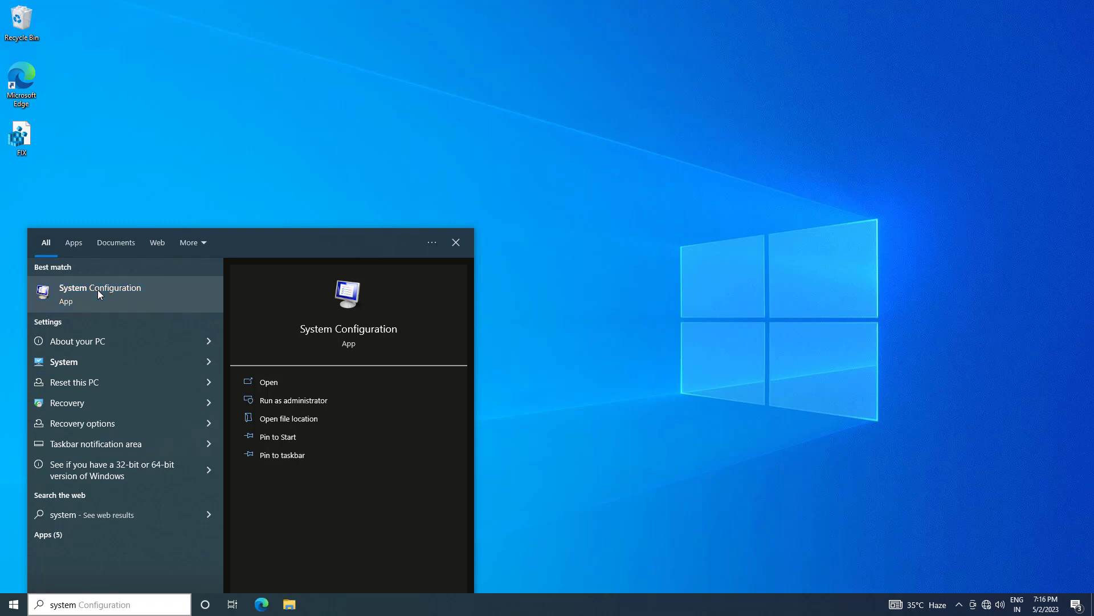
- Launch the System Configuration app from the search results
click(456, 242)
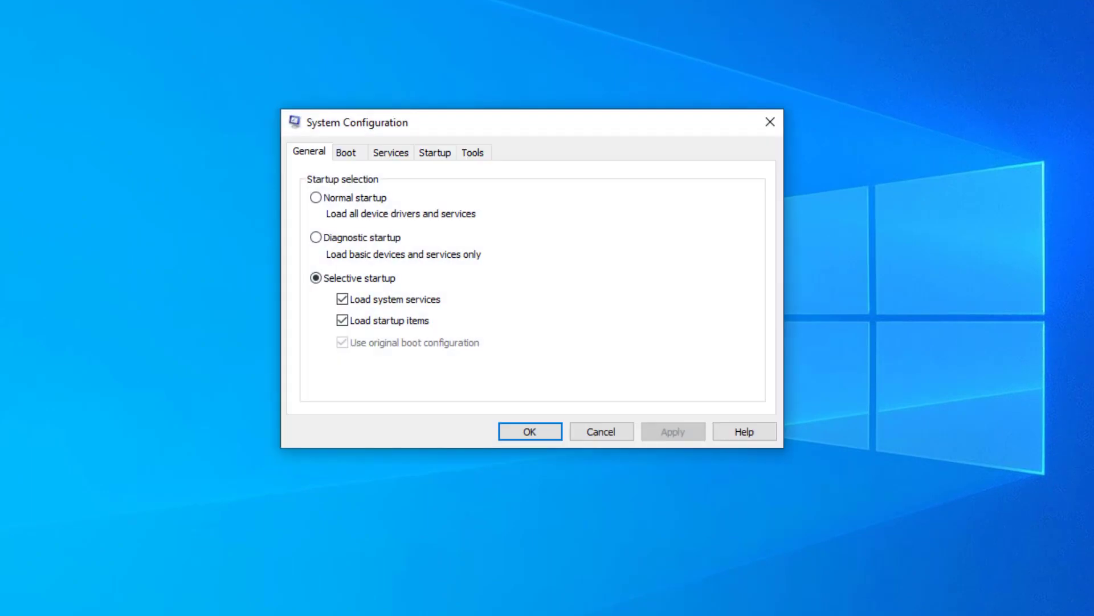
mouse_move(383, 160)
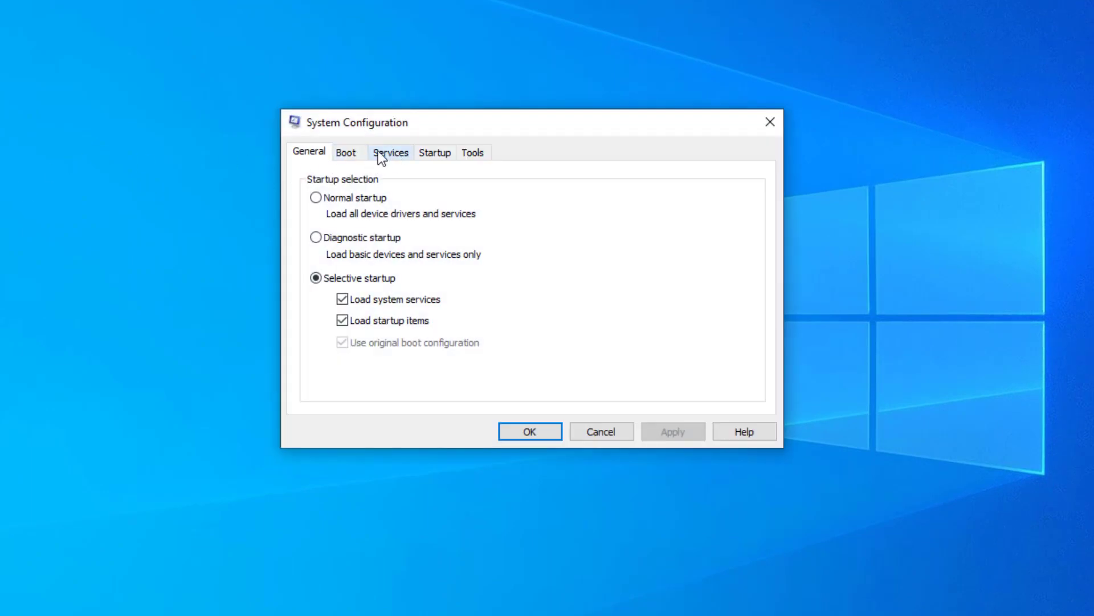
- On the Services tab, hide Microsoft services, disable all remaining ones, and apply with OK
click(390, 152)
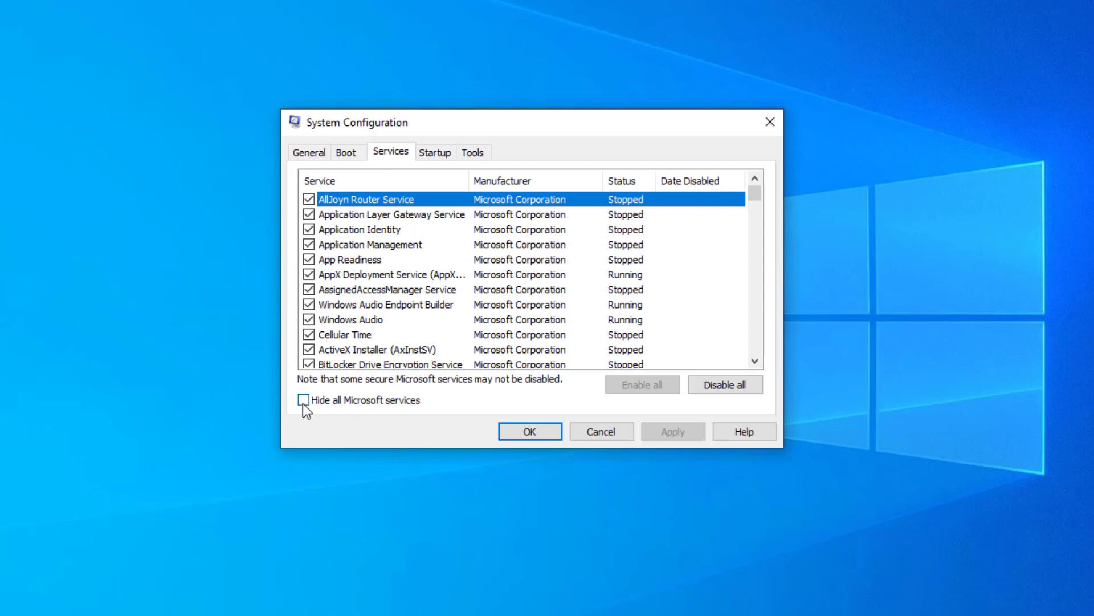
click(303, 400)
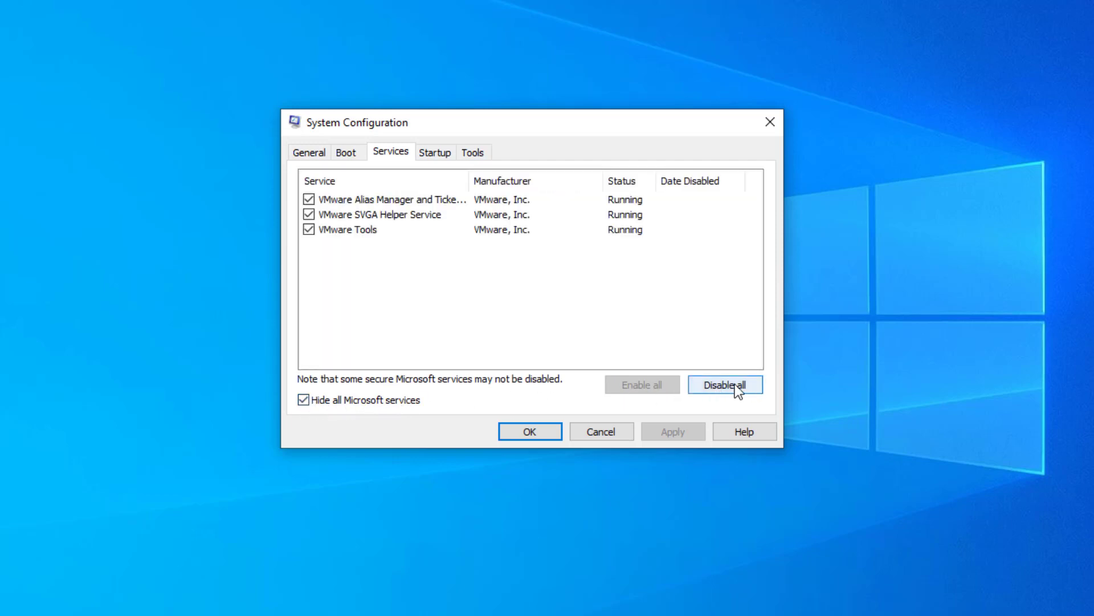
click(726, 384)
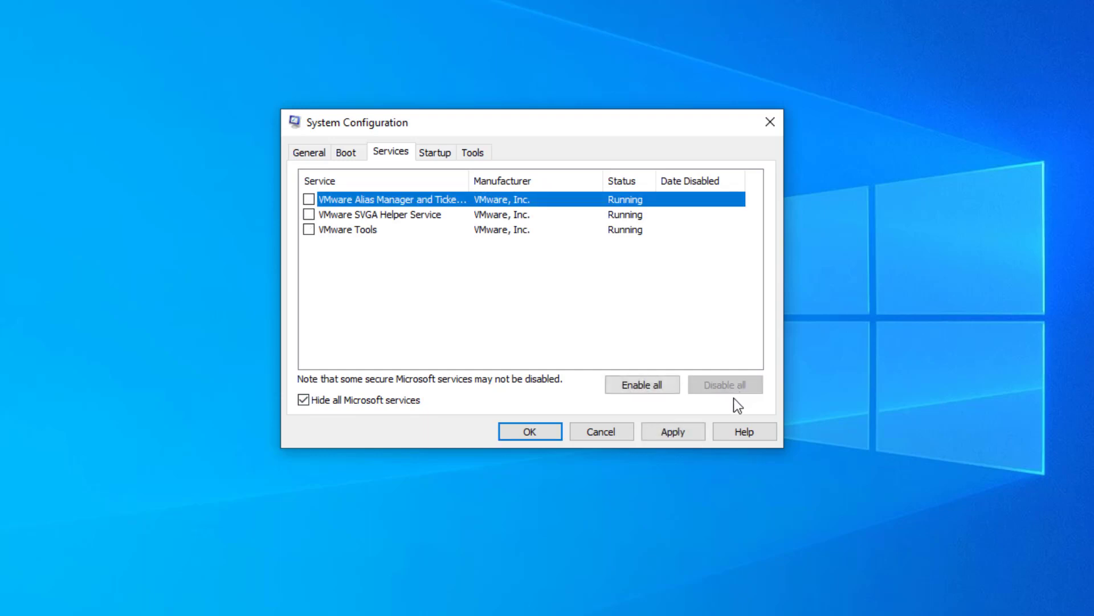
click(672, 431)
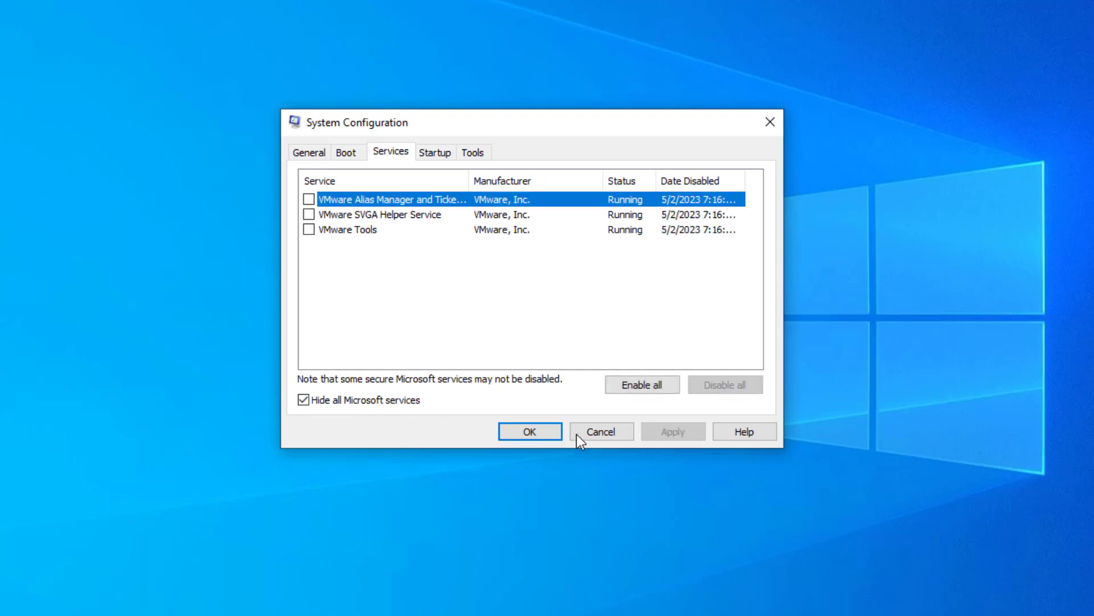
click(530, 432)
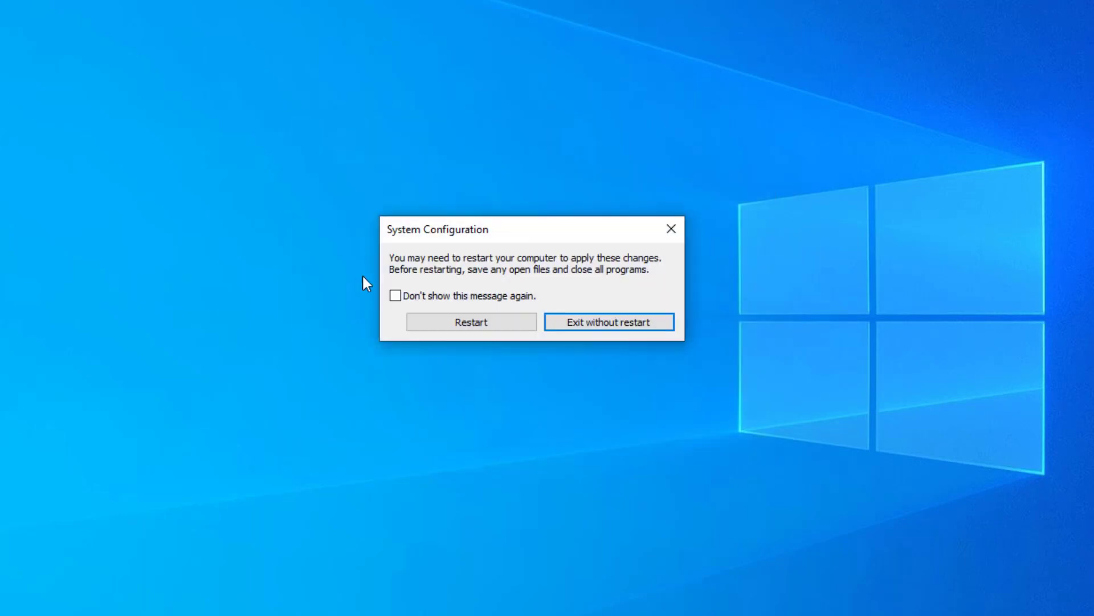